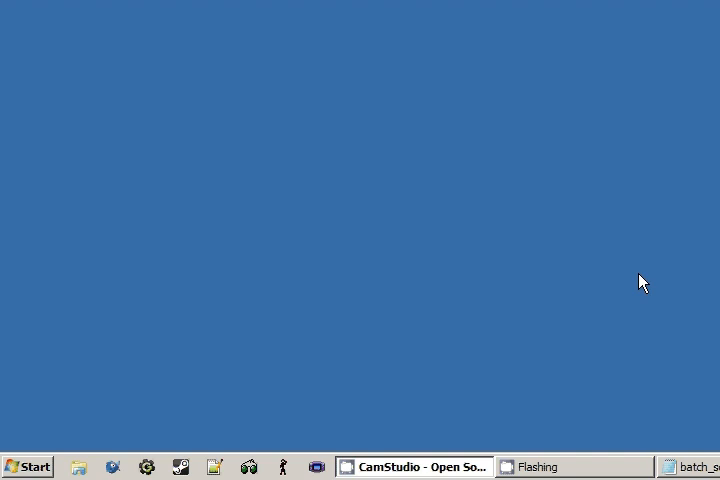
mouse_move(30, 470)
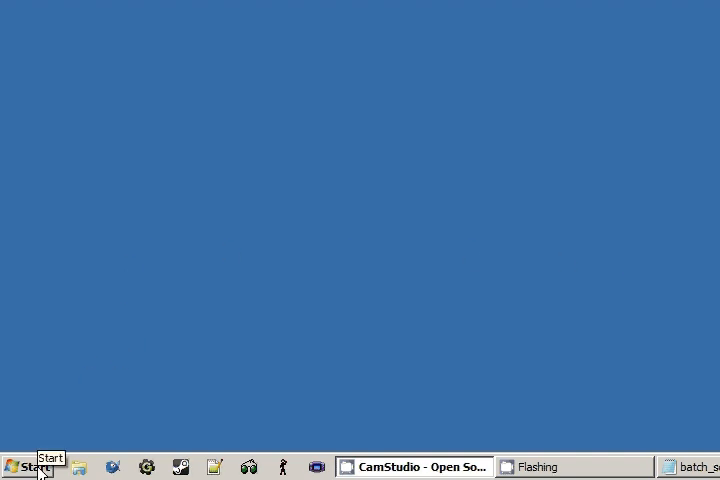
Search the Start menu for 'cmd' to launch a Command Prompt
click(28, 467)
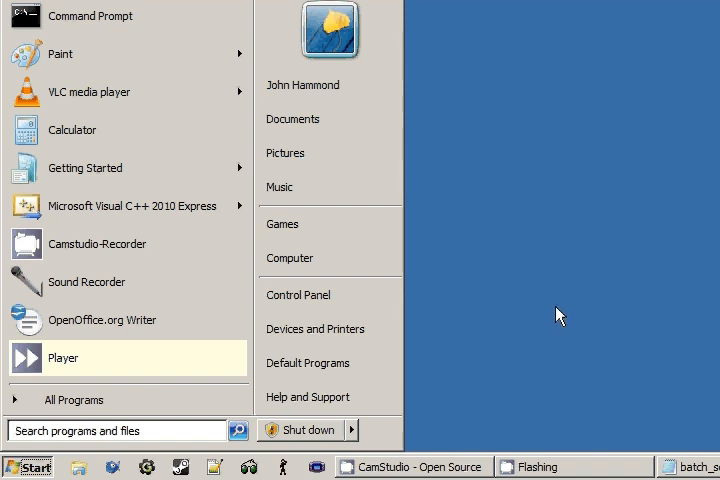
text(cmd)
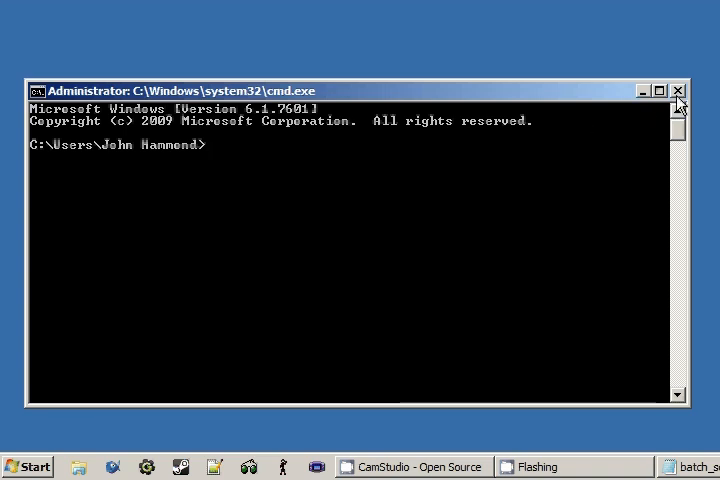
Close the Administrator cmd.exe window
click(680, 90)
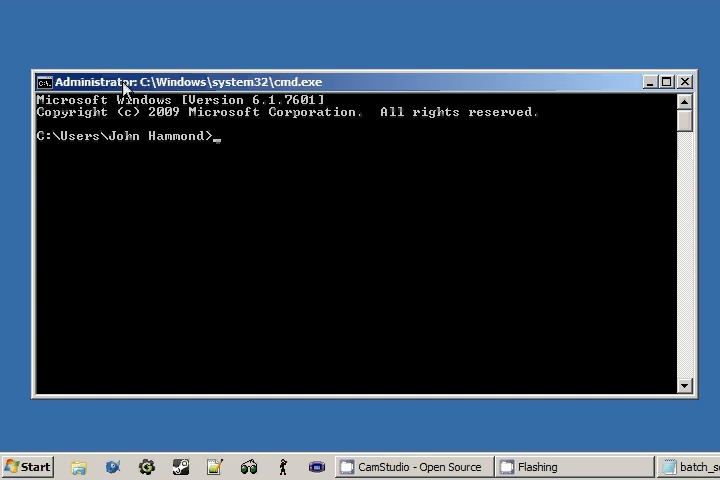
mouse_move(160, 90)
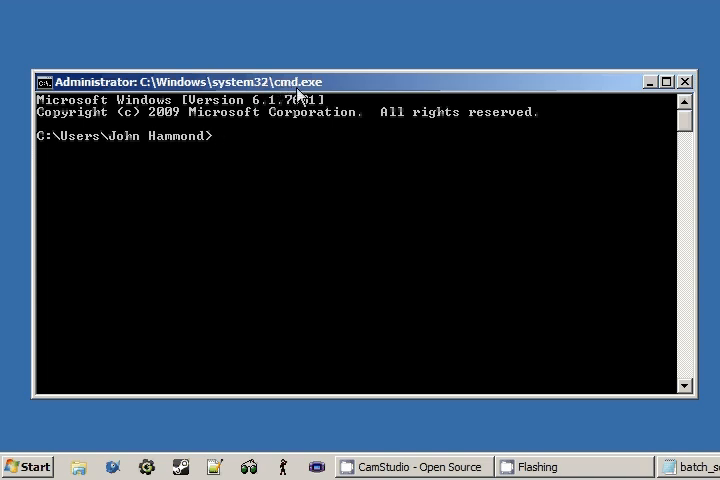
mouse_move(568, 131)
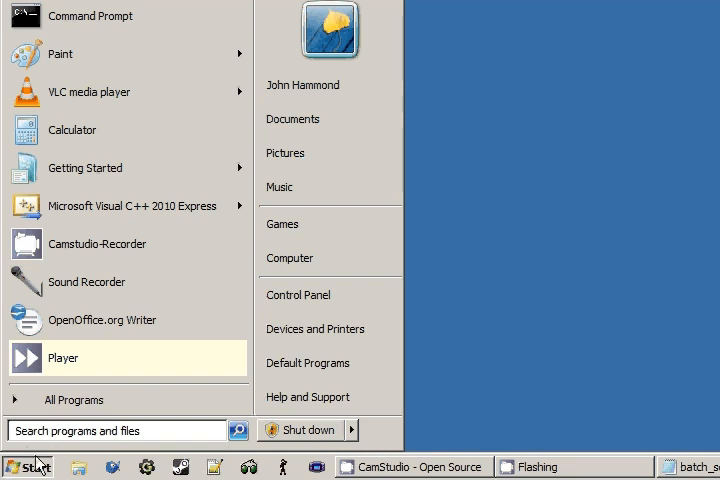
Search the Start menu for 'Command Prompt' and launch the result
text(Command)
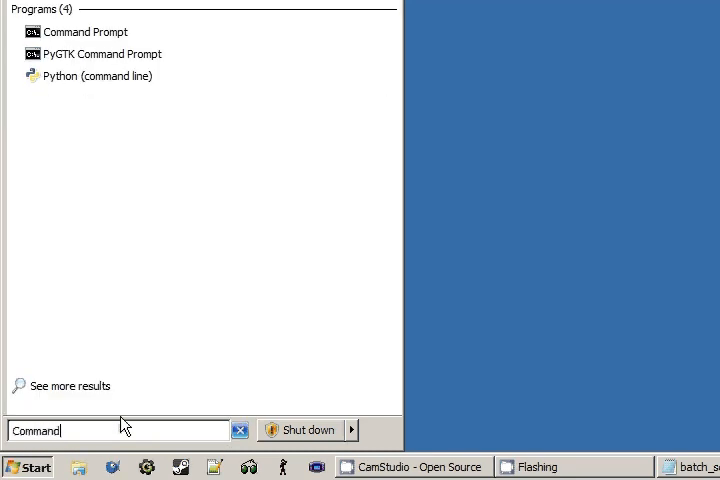
text(Prompt)
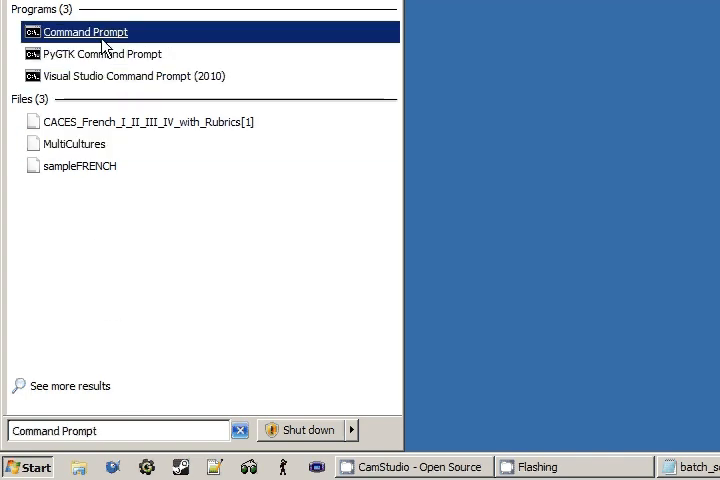
click(86, 32)
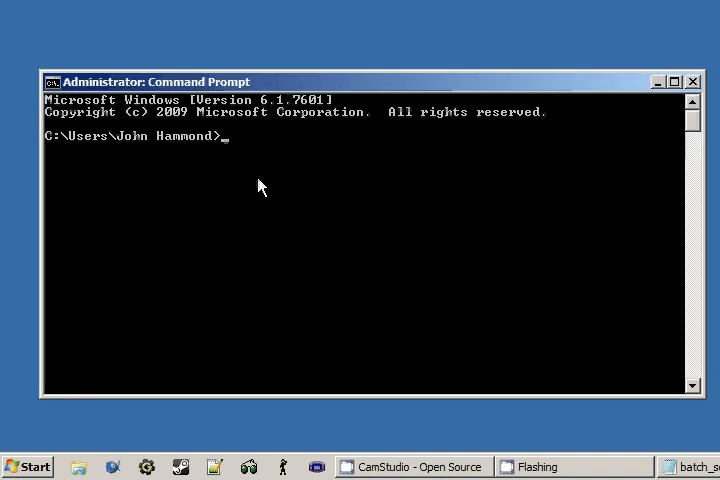
mouse_move(243, 97)
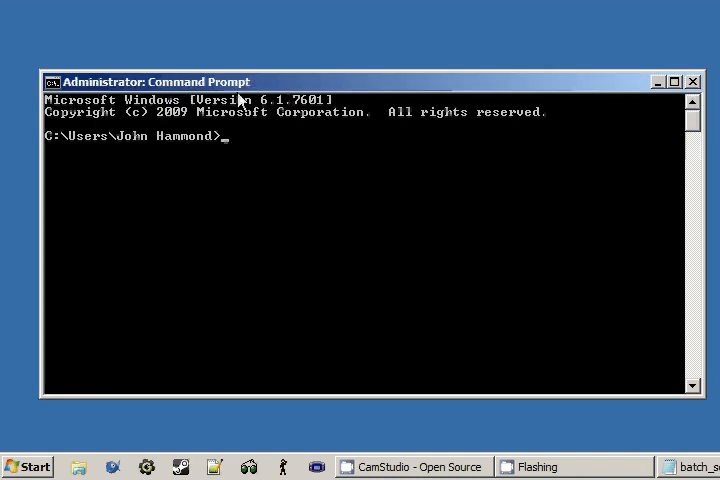
mouse_move(533, 351)
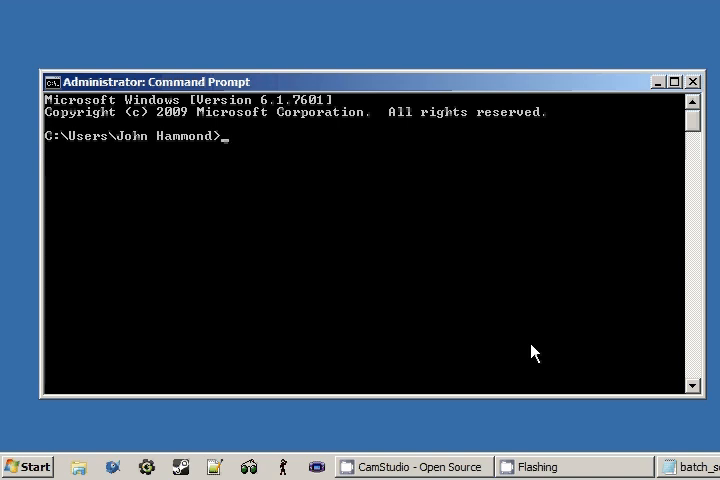
mouse_move(349, 181)
text(jhsda)
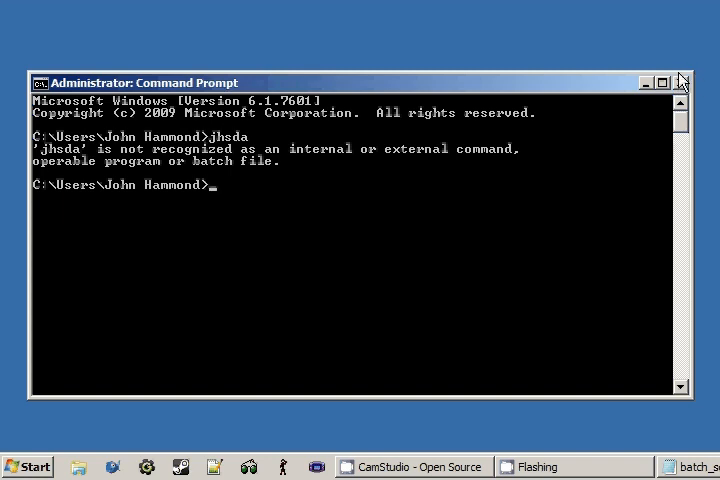
mouse_move(682, 82)
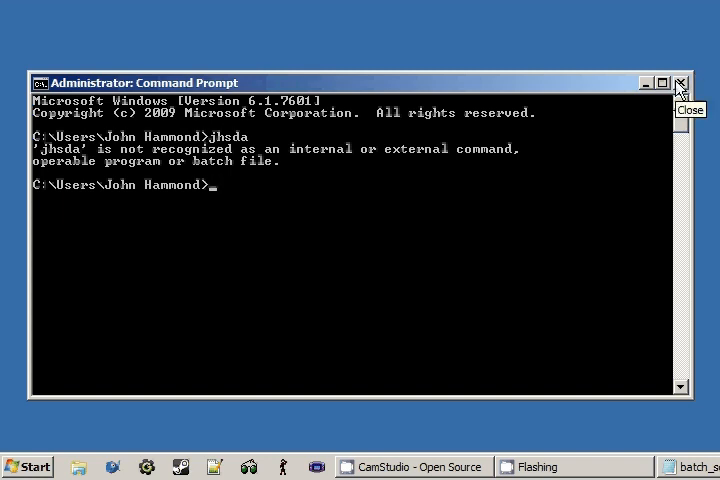
mouse_move(679, 105)
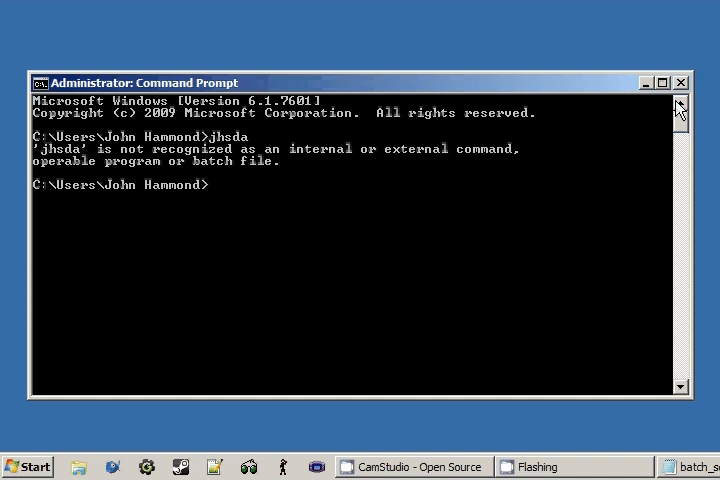
mouse_move(477, 229)
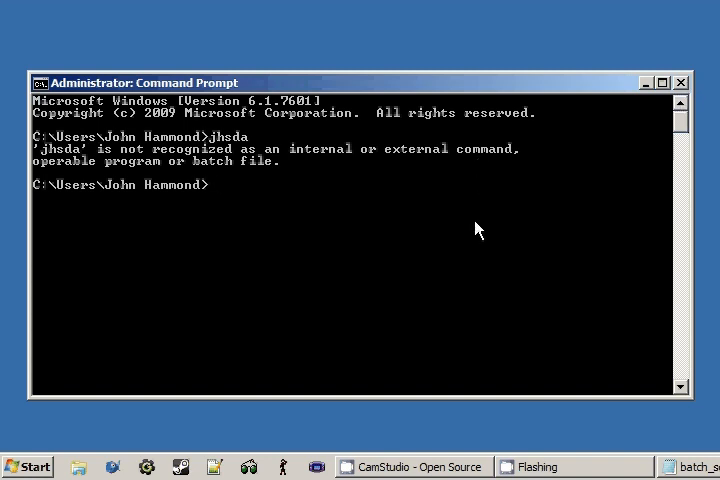
mouse_move(502, 190)
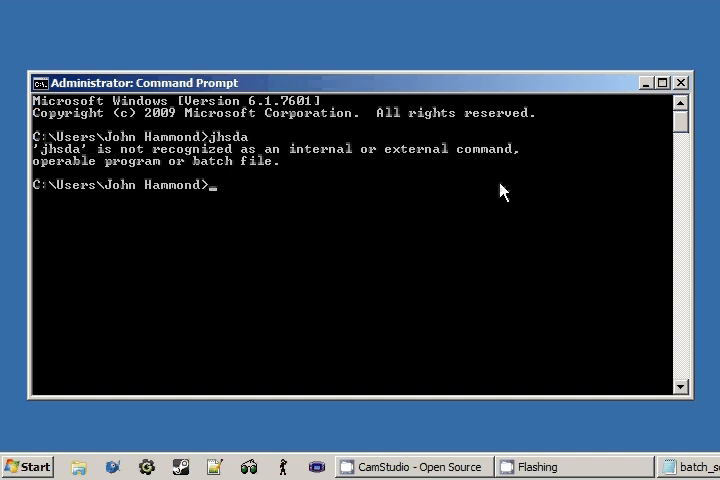
mouse_move(226, 147)
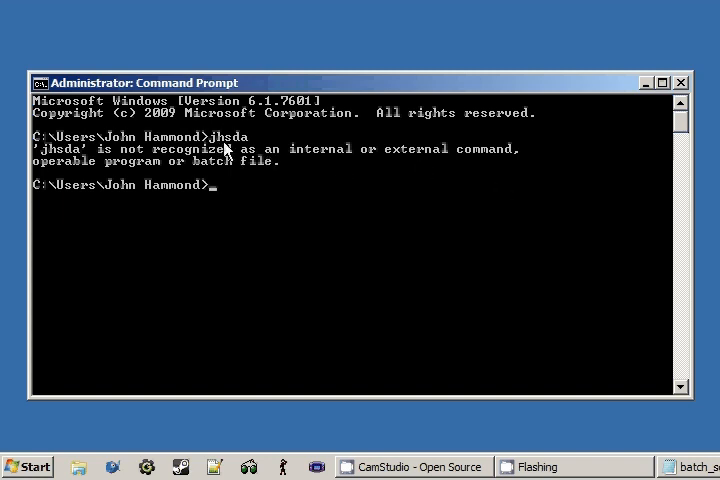
mouse_move(85, 167)
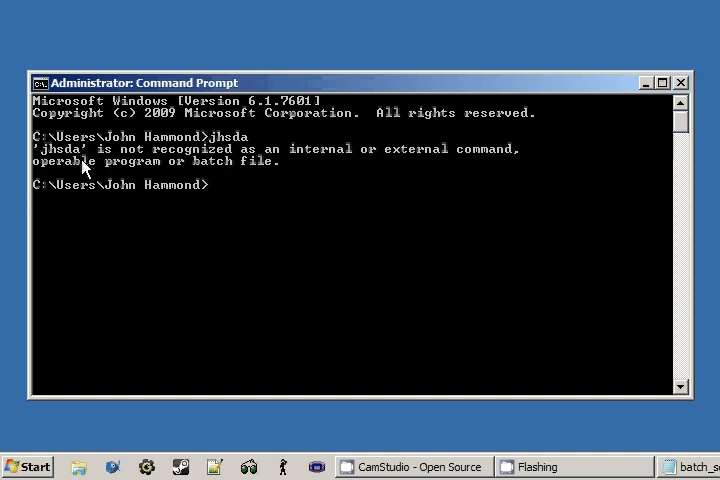
mouse_move(75, 160)
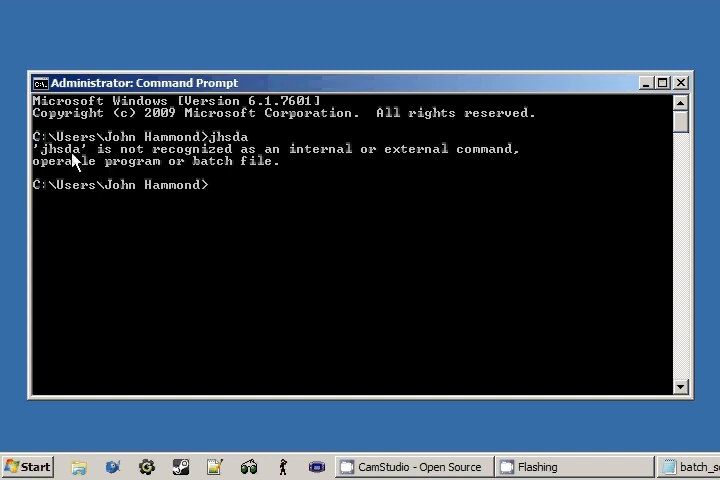
mouse_move(193, 153)
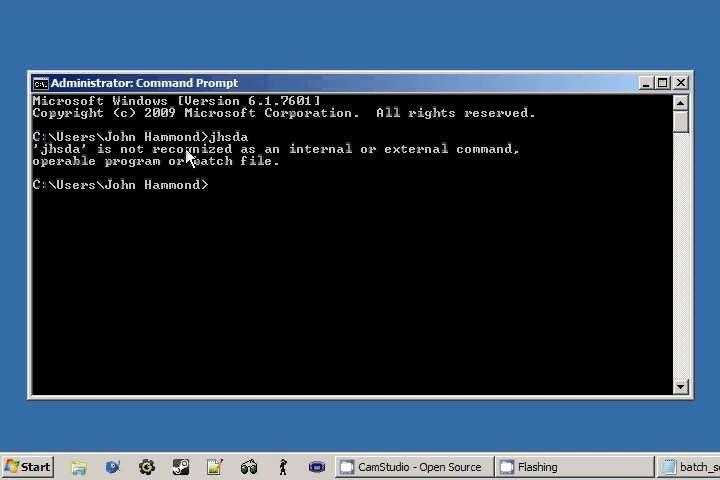
mouse_move(344, 174)
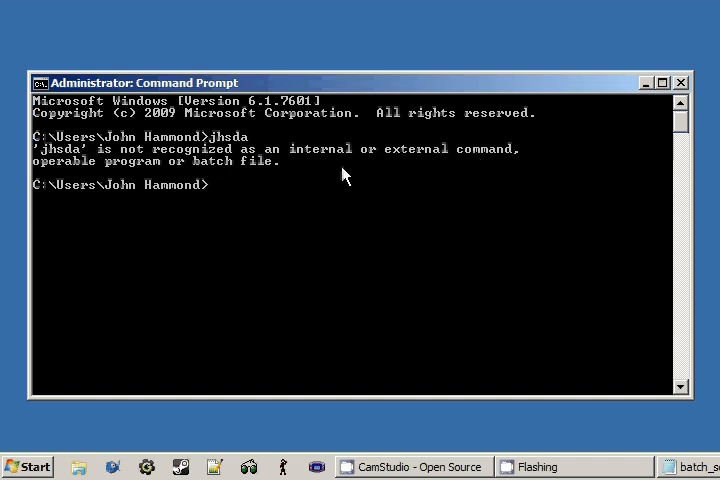
mouse_move(254, 184)
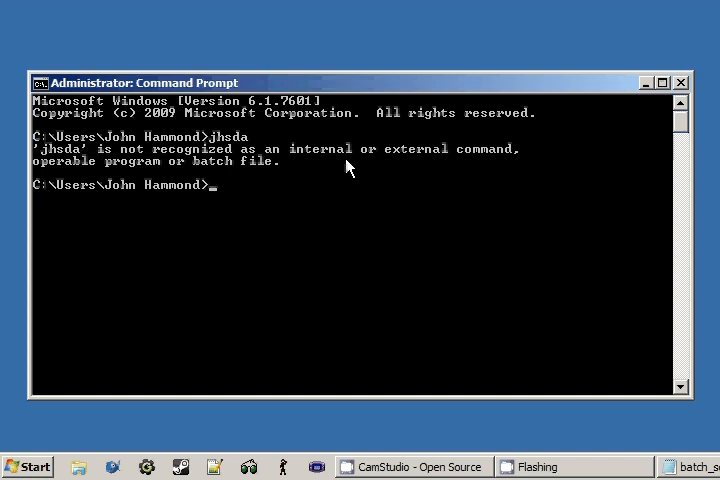
mouse_move(390, 166)
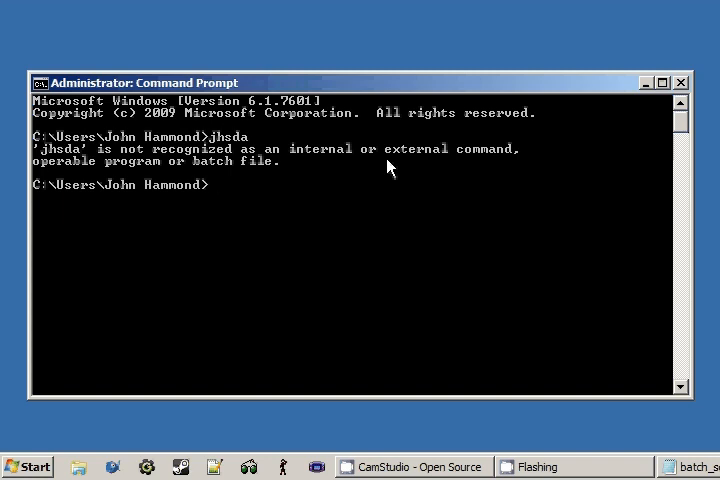
mouse_move(120, 170)
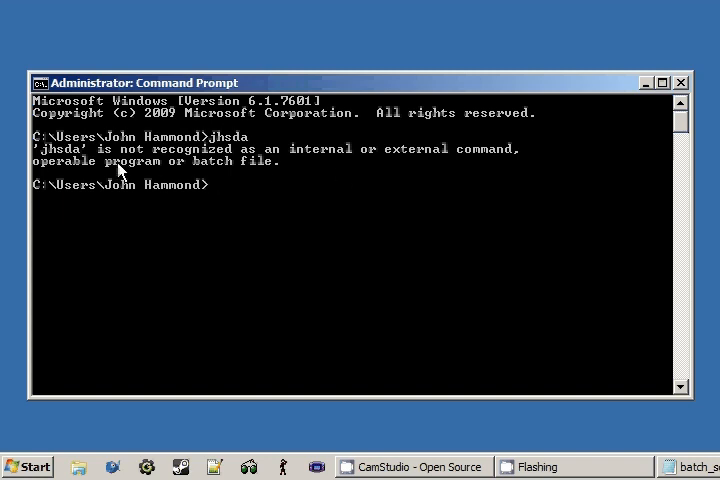
mouse_move(223, 178)
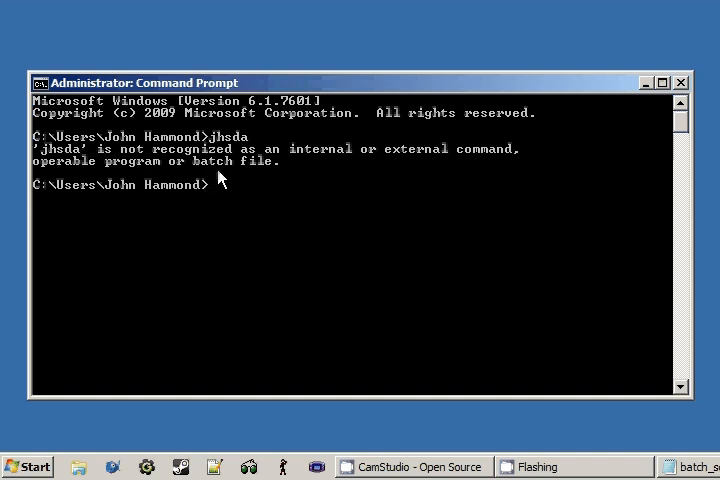
mouse_move(254, 104)
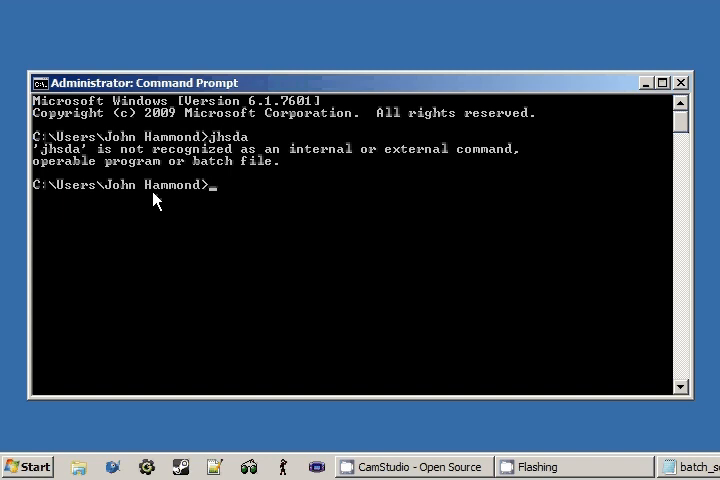
mouse_move(210, 190)
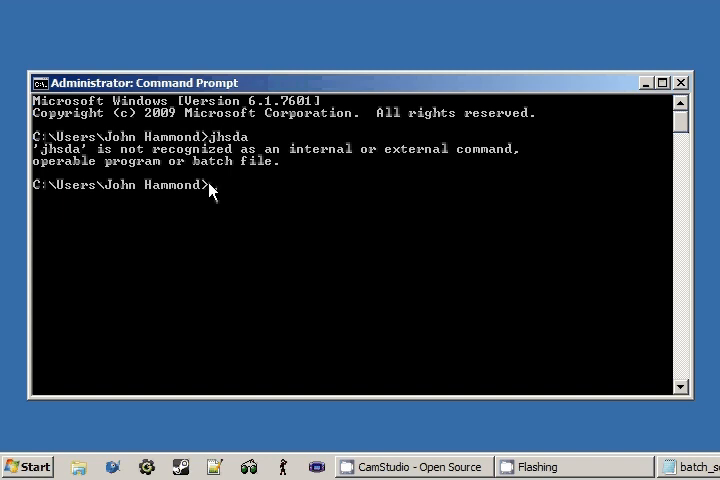
mouse_move(202, 168)
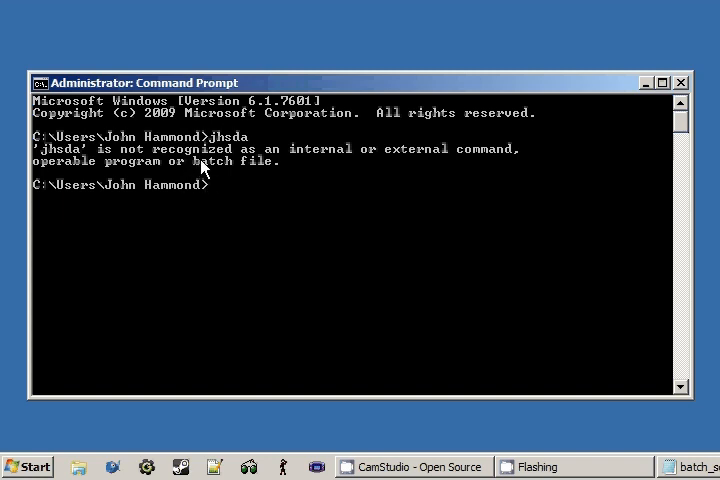
mouse_move(218, 173)
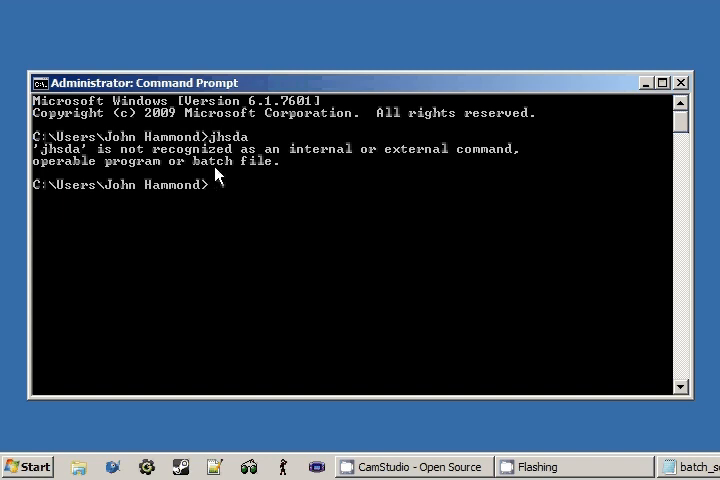
mouse_move(145, 277)
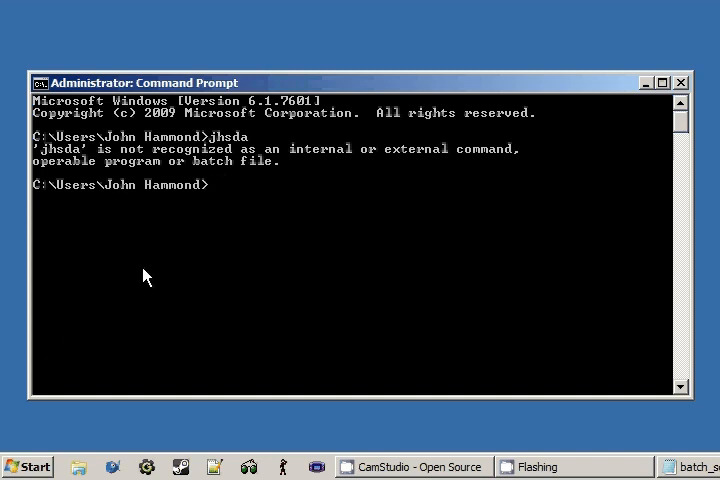
Launch a new Command Prompt from Start, then open a Windows Explorer window
click(28, 466)
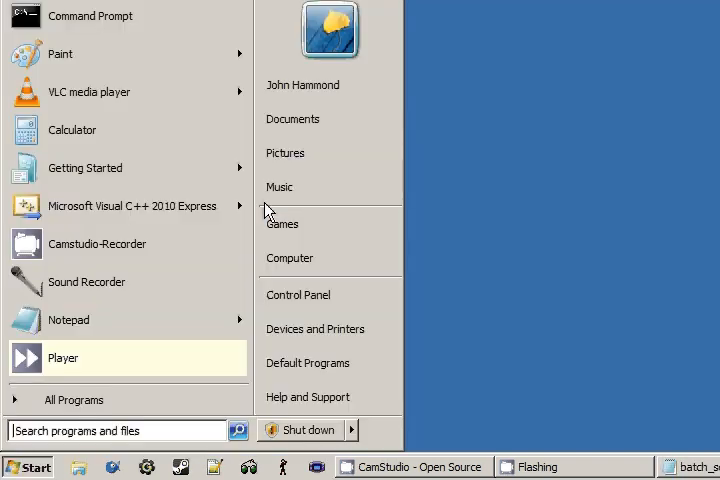
click(63, 357)
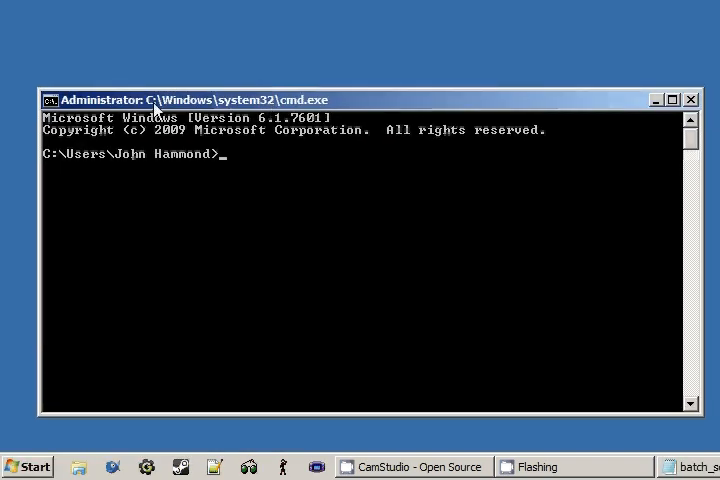
mouse_move(290, 105)
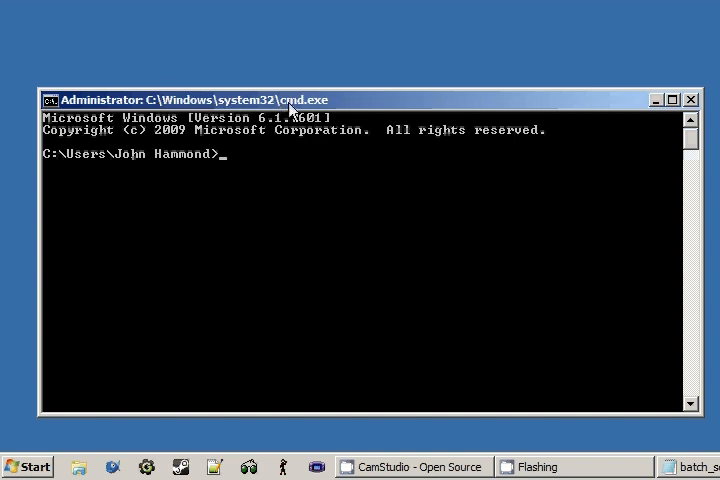
click(25, 466)
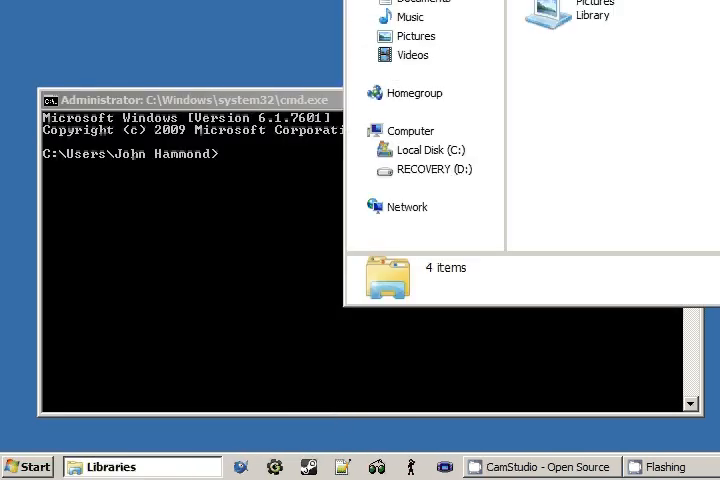
Enter the C:\WINDOWS path in the address bar and choose System32 from autocomplete
click(140, 466)
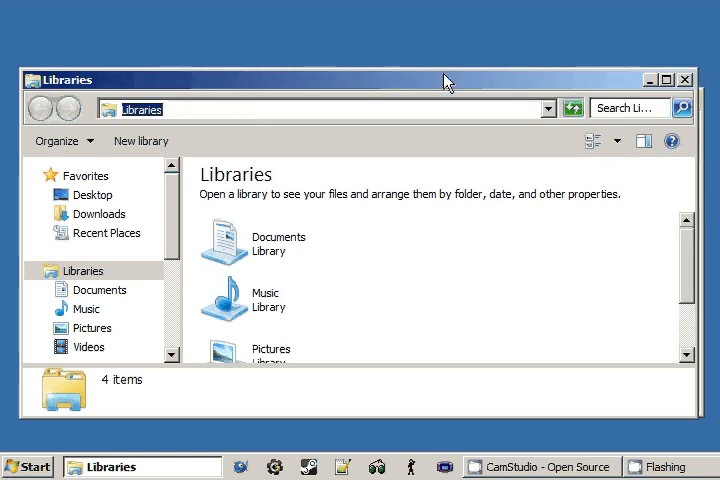
text(C:\WINDOWS\syste)
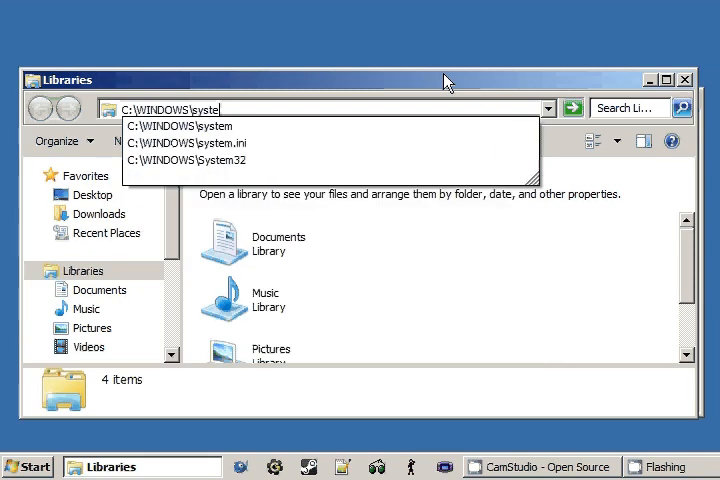
click(188, 158)
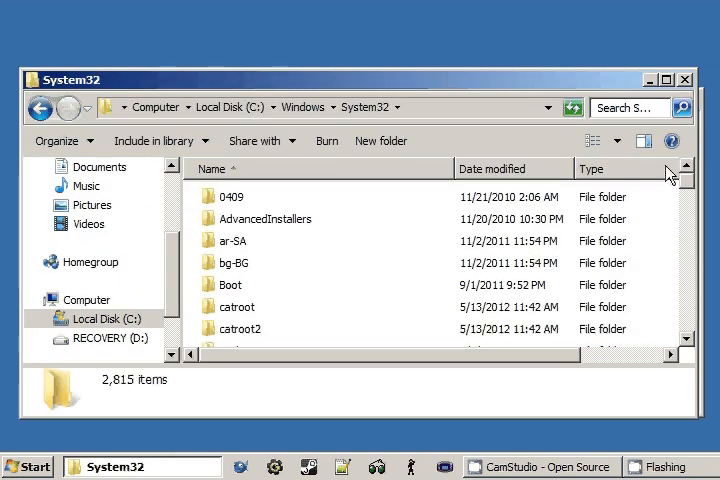
Scroll down the System32 file list past the D entries
scroll(down, 3)
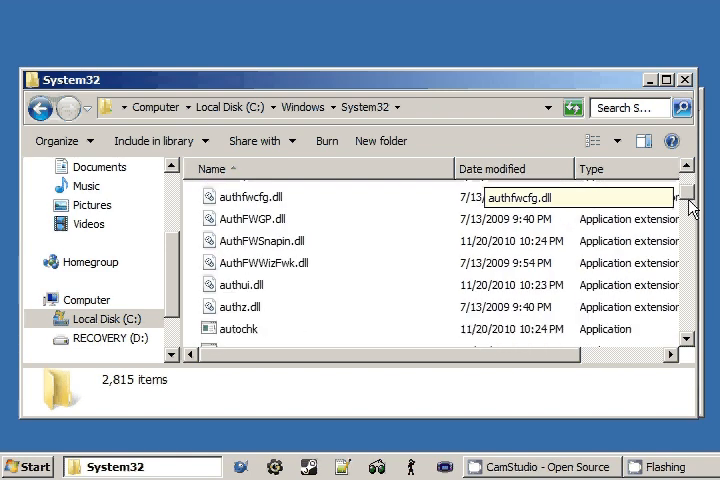
scroll(down, 3)
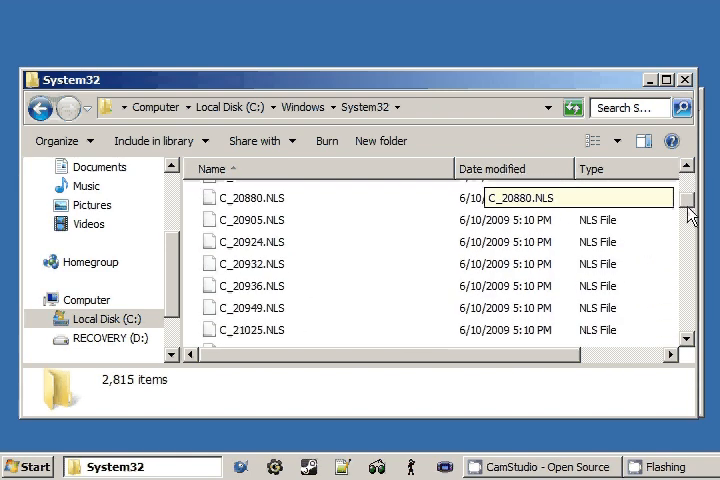
scroll(down, 3)
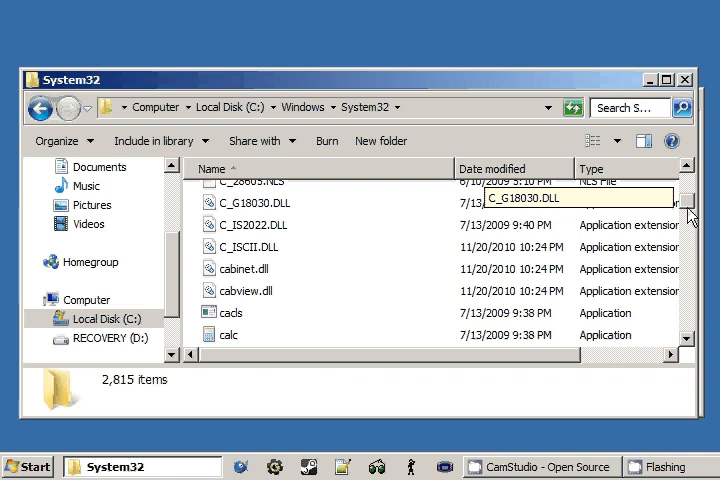
scroll(down, 3)
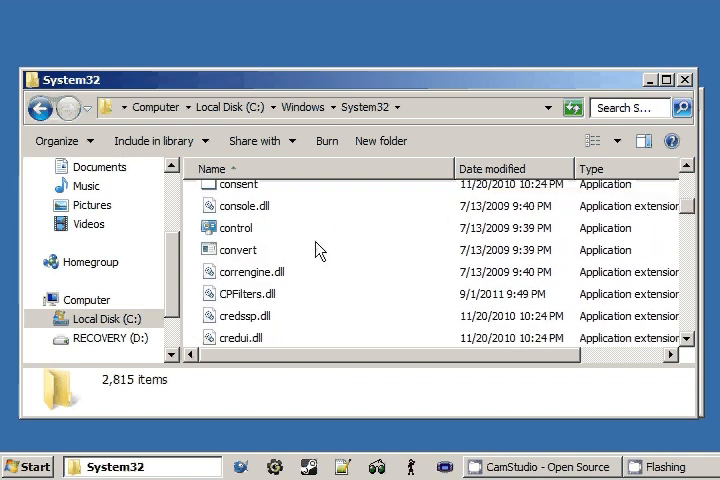
scroll(down, 3)
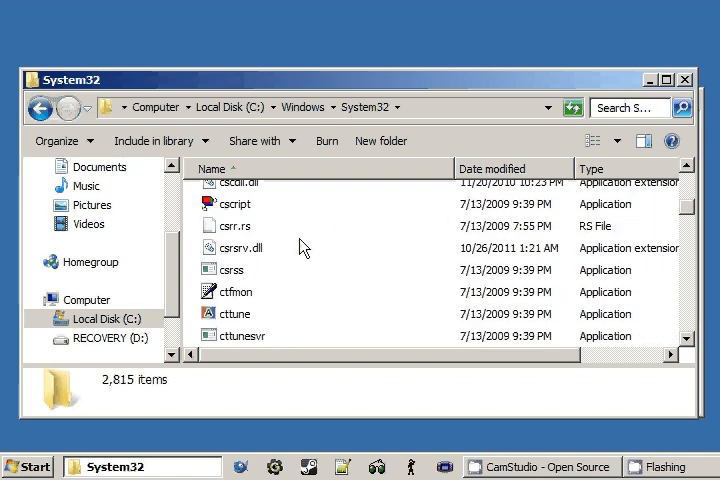
scroll(down, 3)
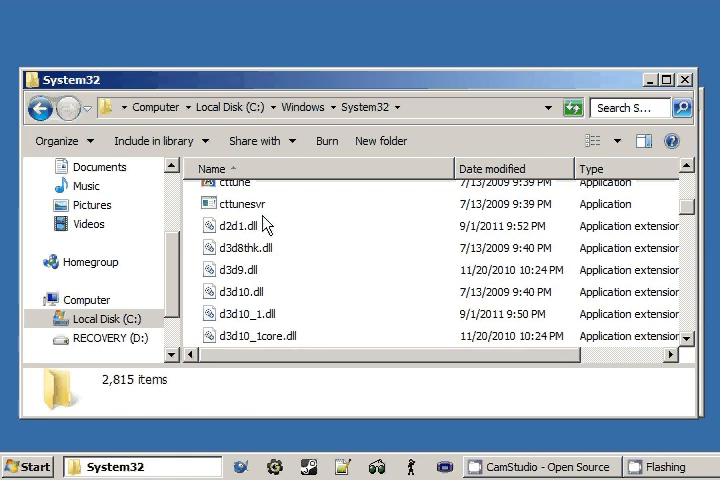
scroll(down, 3)
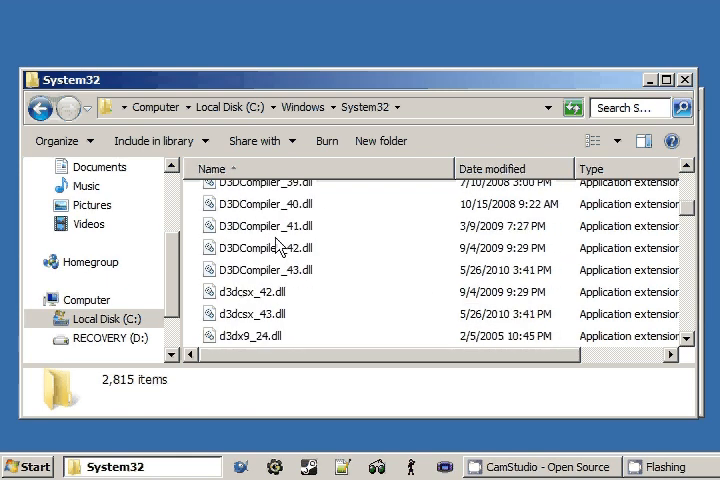
scroll(down, 3)
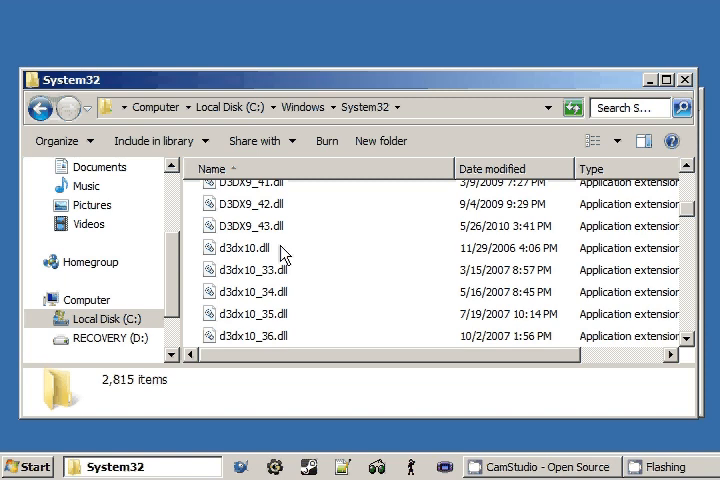
scroll(down, 3)
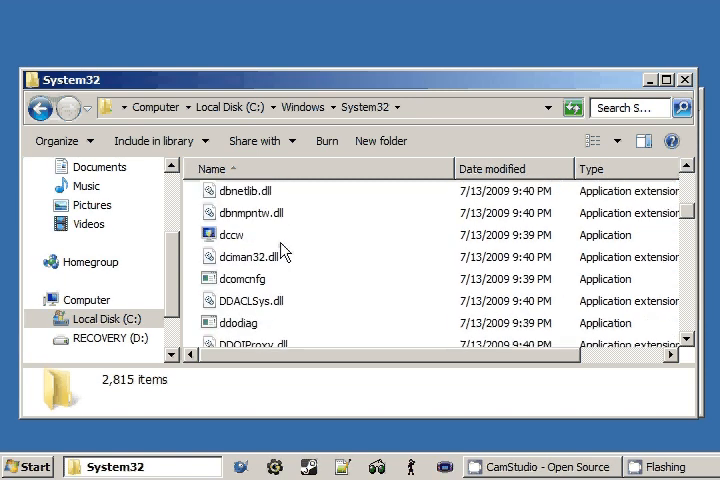
scroll(down, 3)
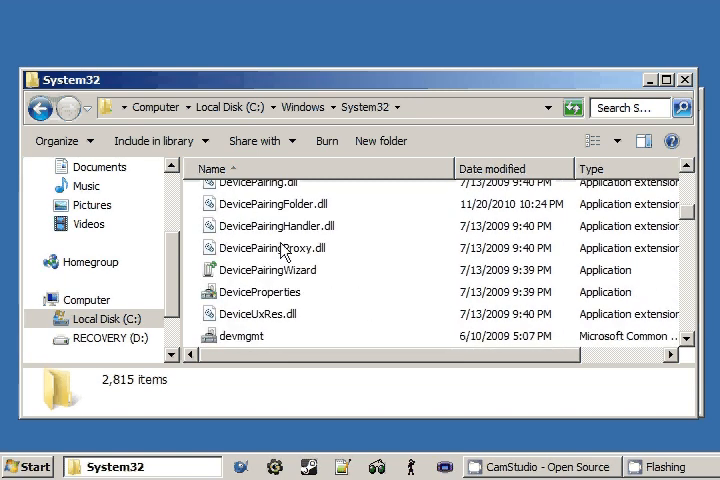
scroll(down, 3)
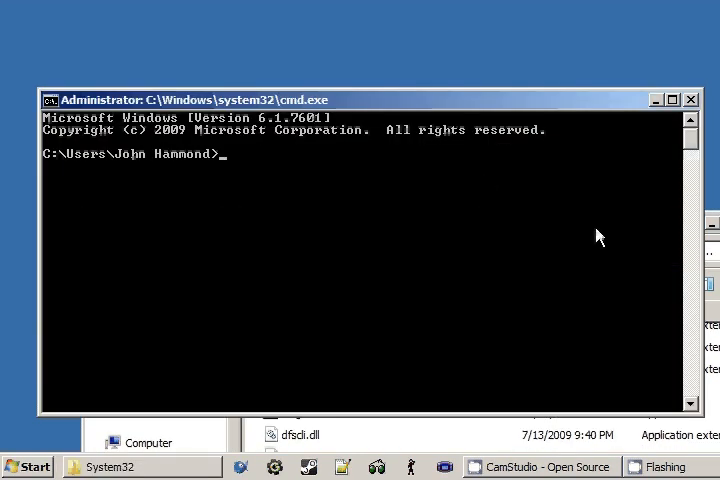
Open the cmd search result in System32, then close the Explorer window
click(110, 466)
text(cmd.exe)
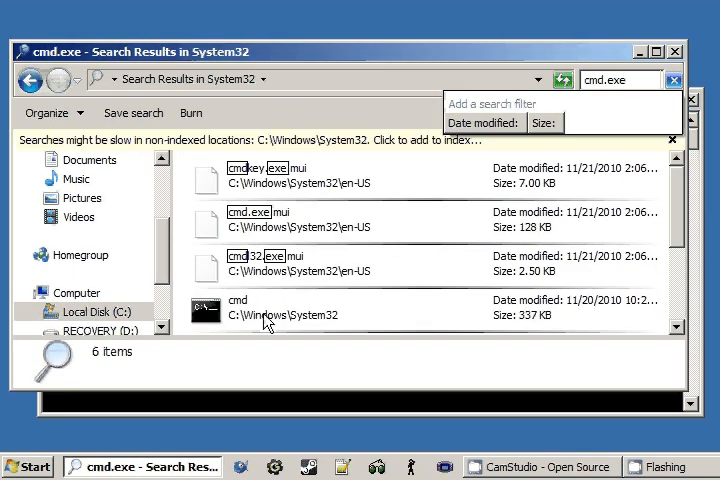
double_click(237, 308)
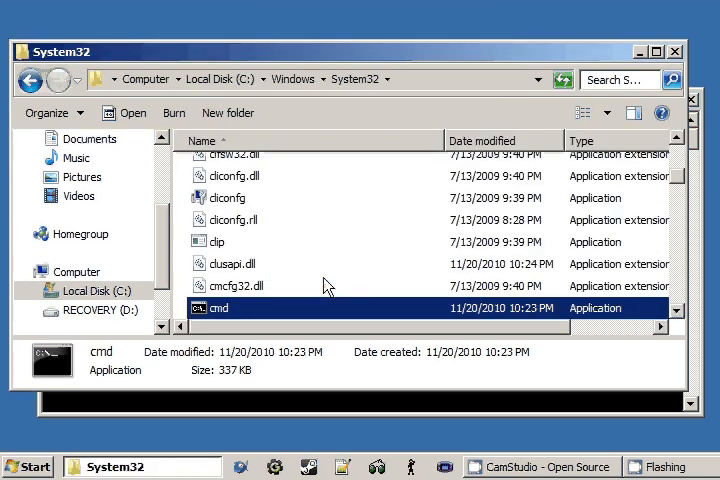
click(300, 81)
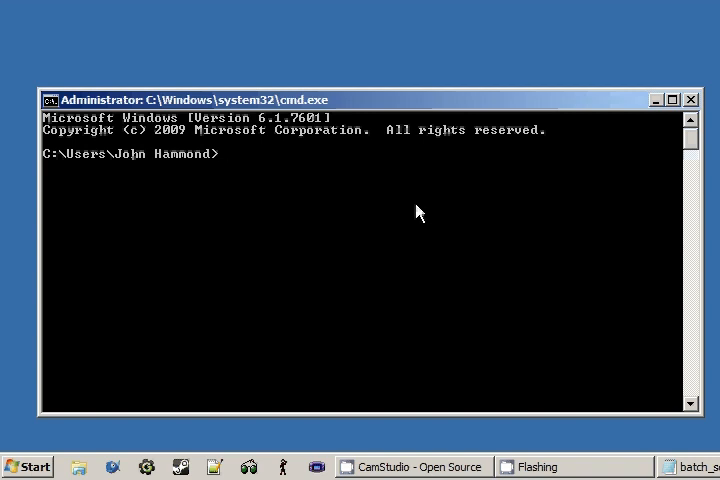
mouse_move(417, 103)
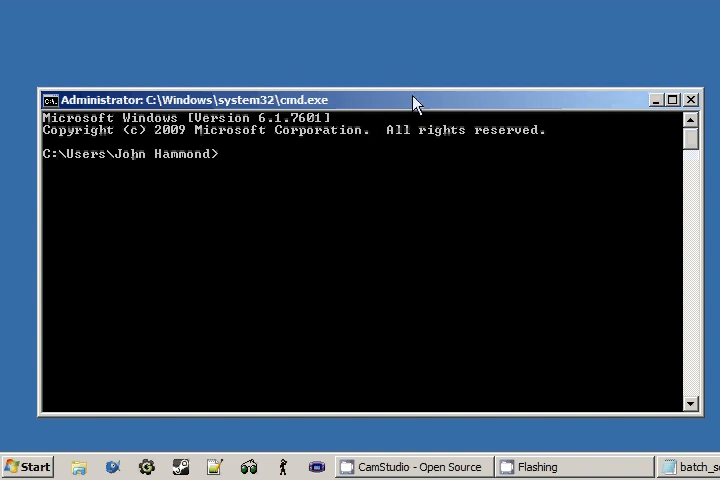